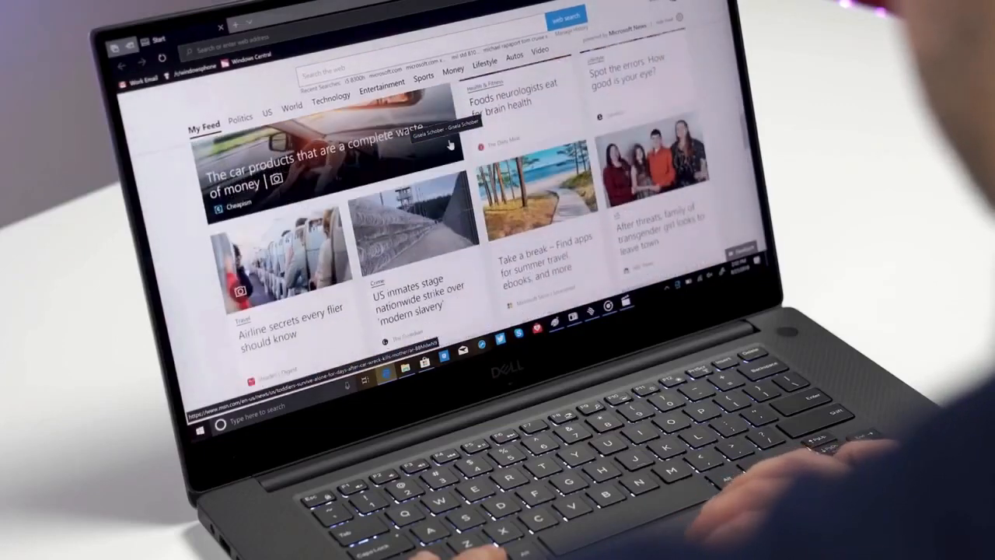
pyautogui.scroll(-3)
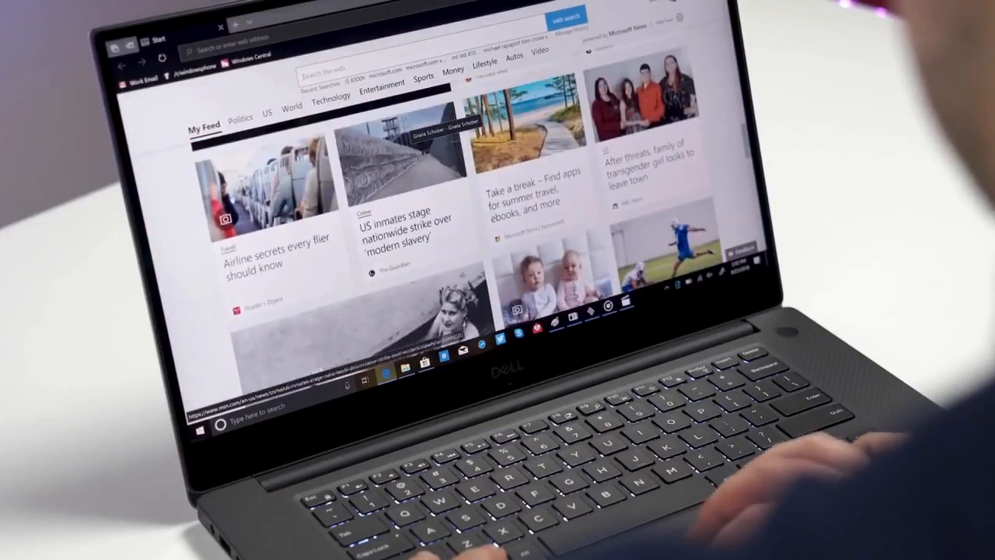